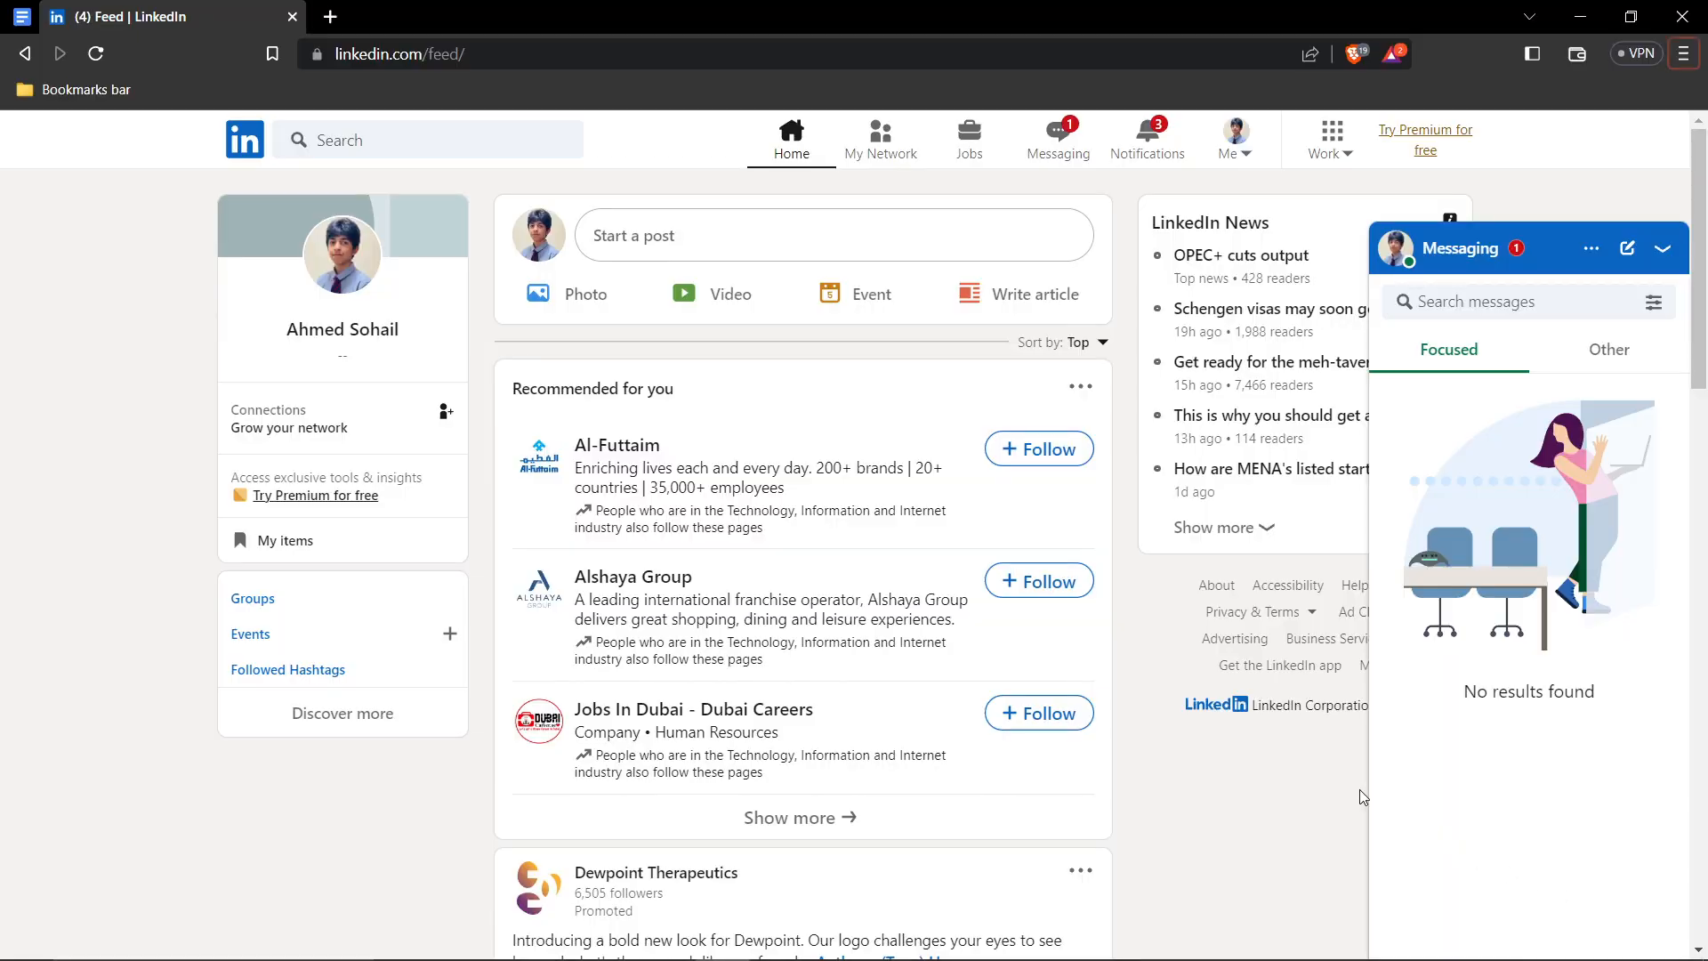
{"action": "mouse_move", "coordinate": [724, 238]}
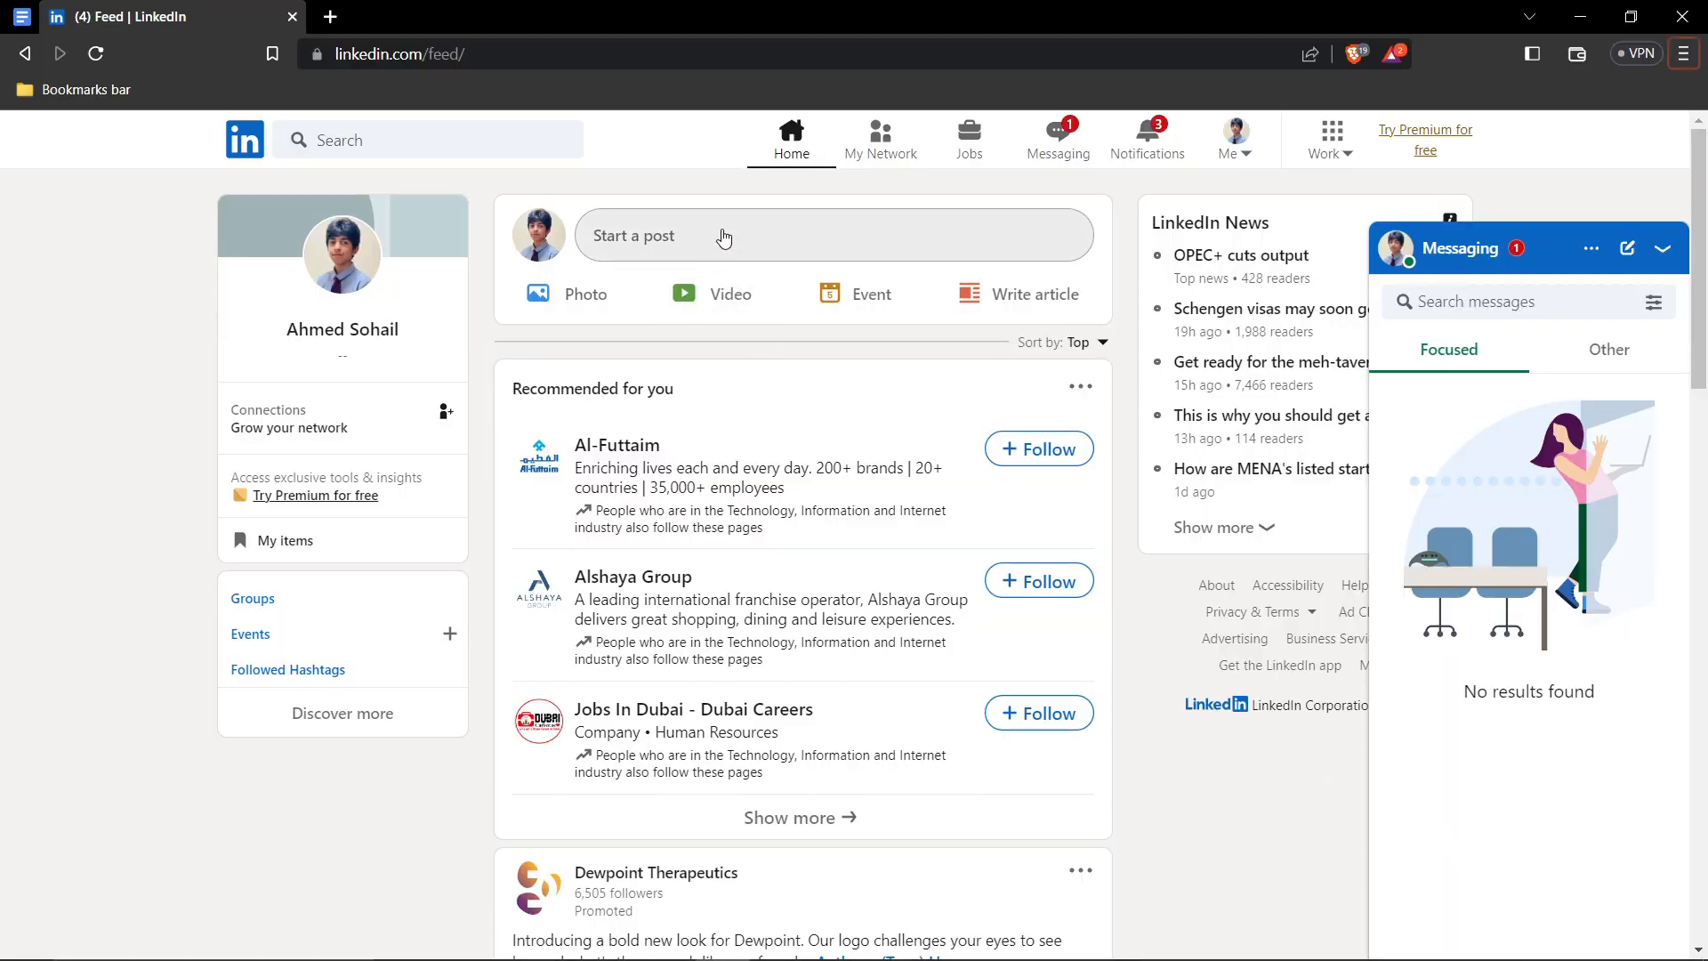
{"action": "mouse_move", "coordinate": [728, 258]}
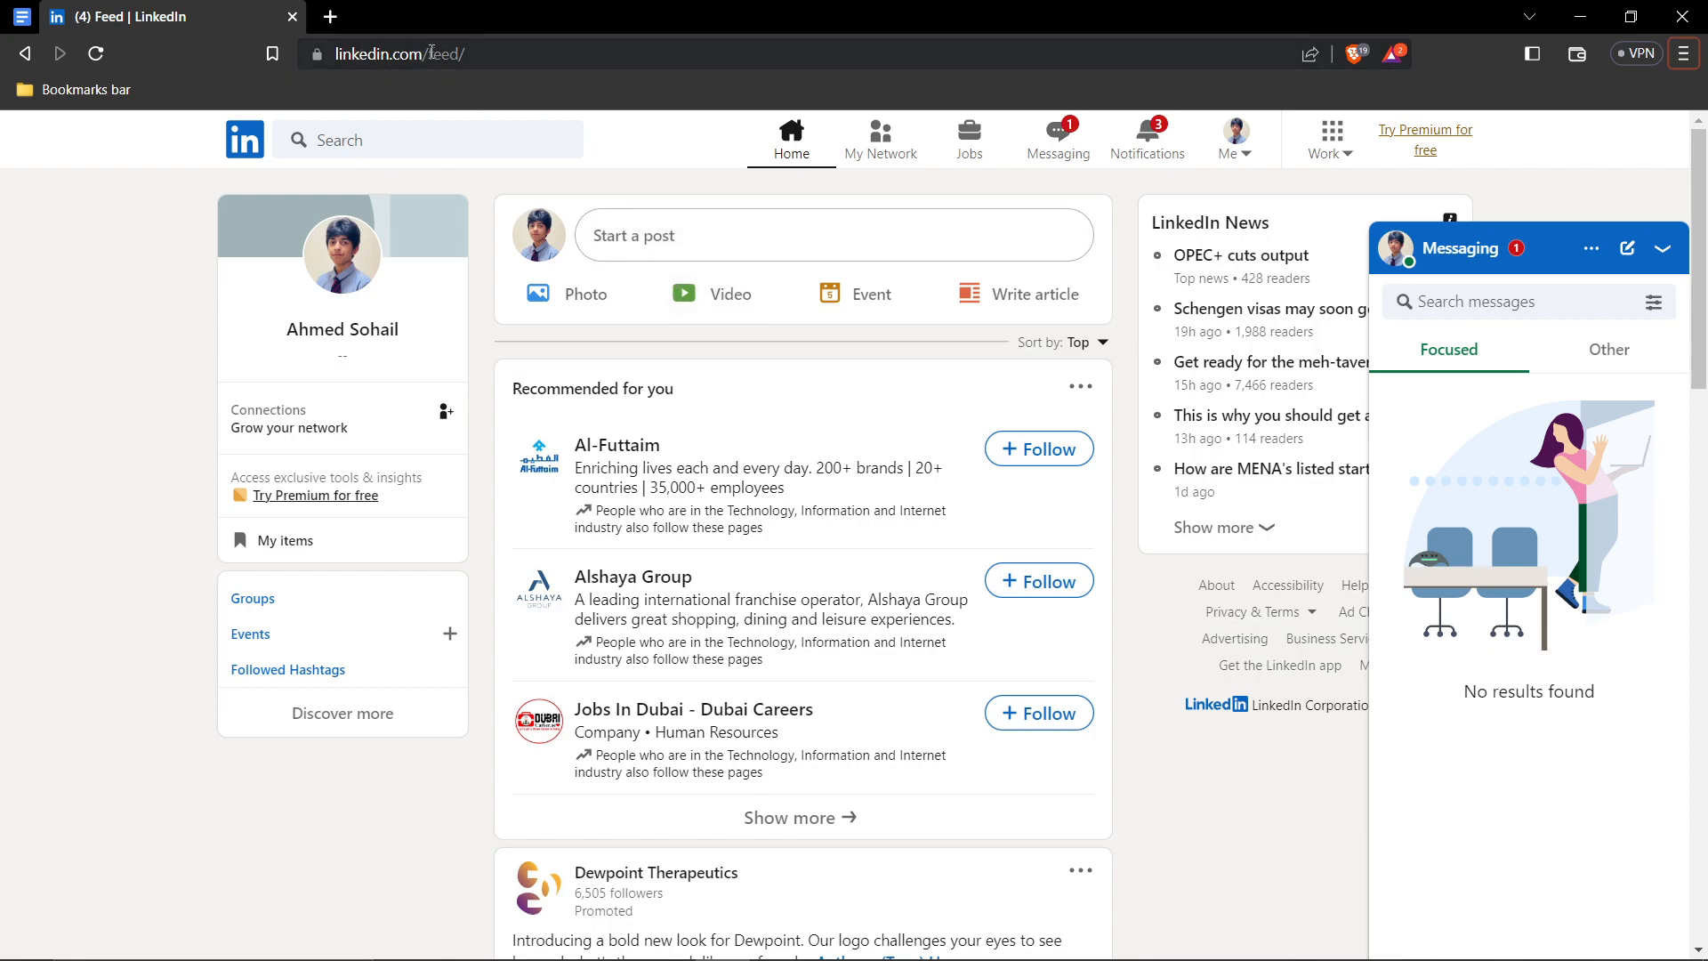
{"action": "mouse_move", "coordinate": [689, 265]}
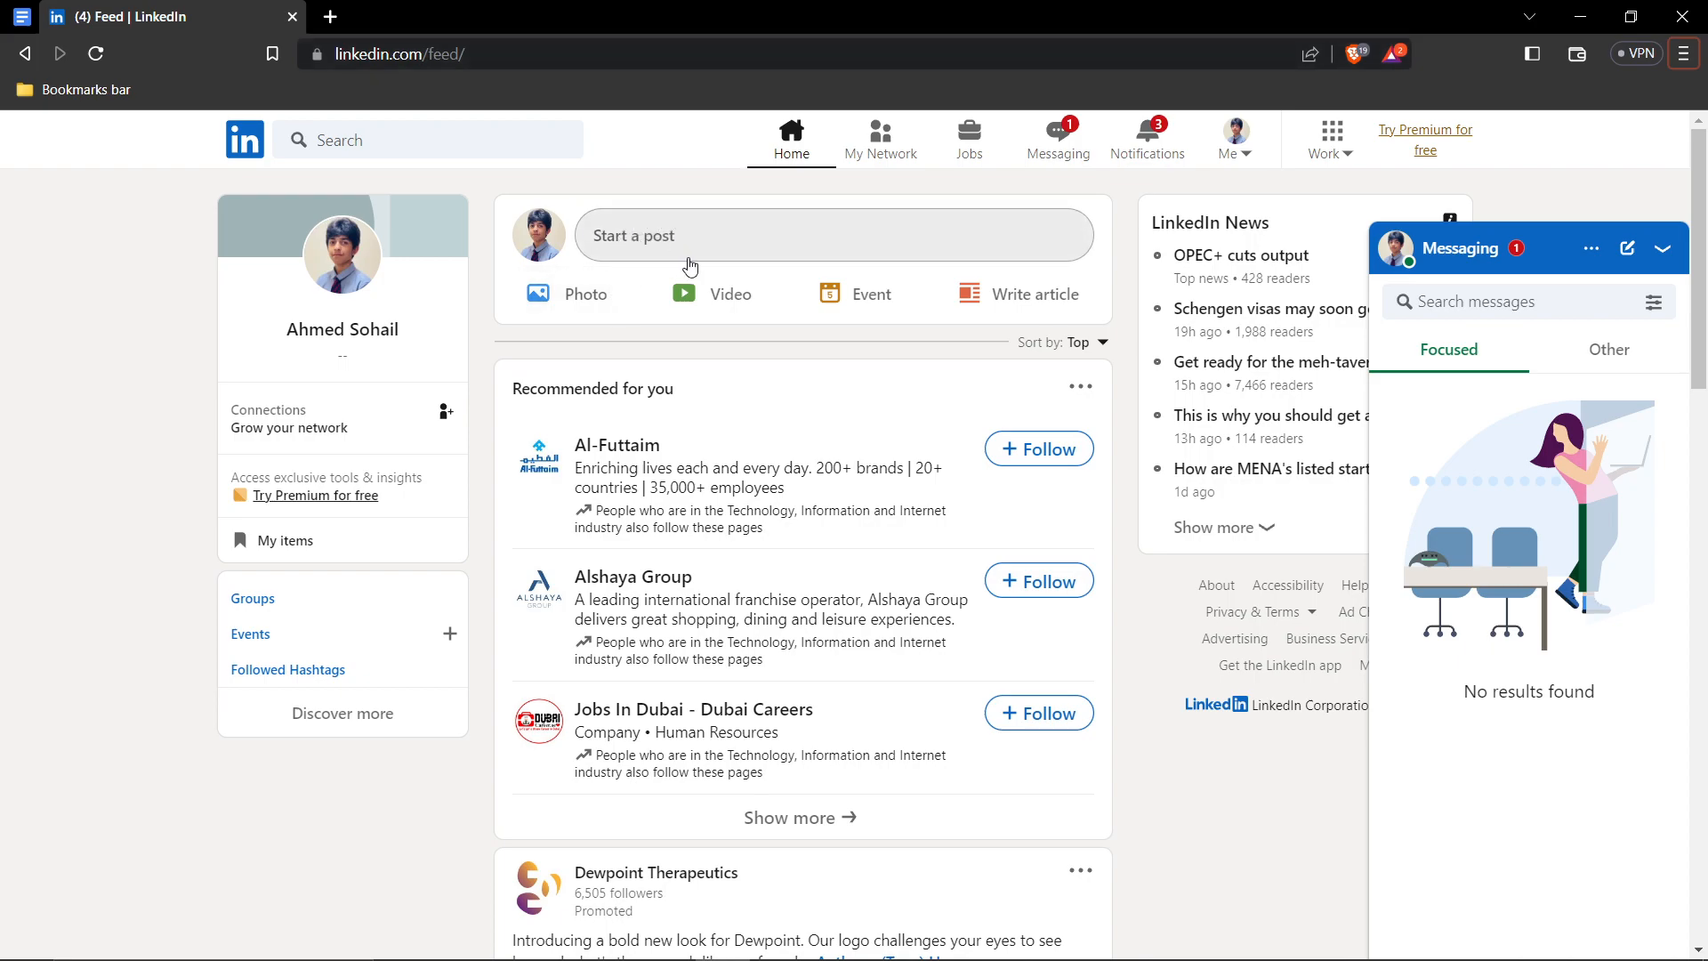
{"action": "mouse_move", "coordinate": [677, 241]}
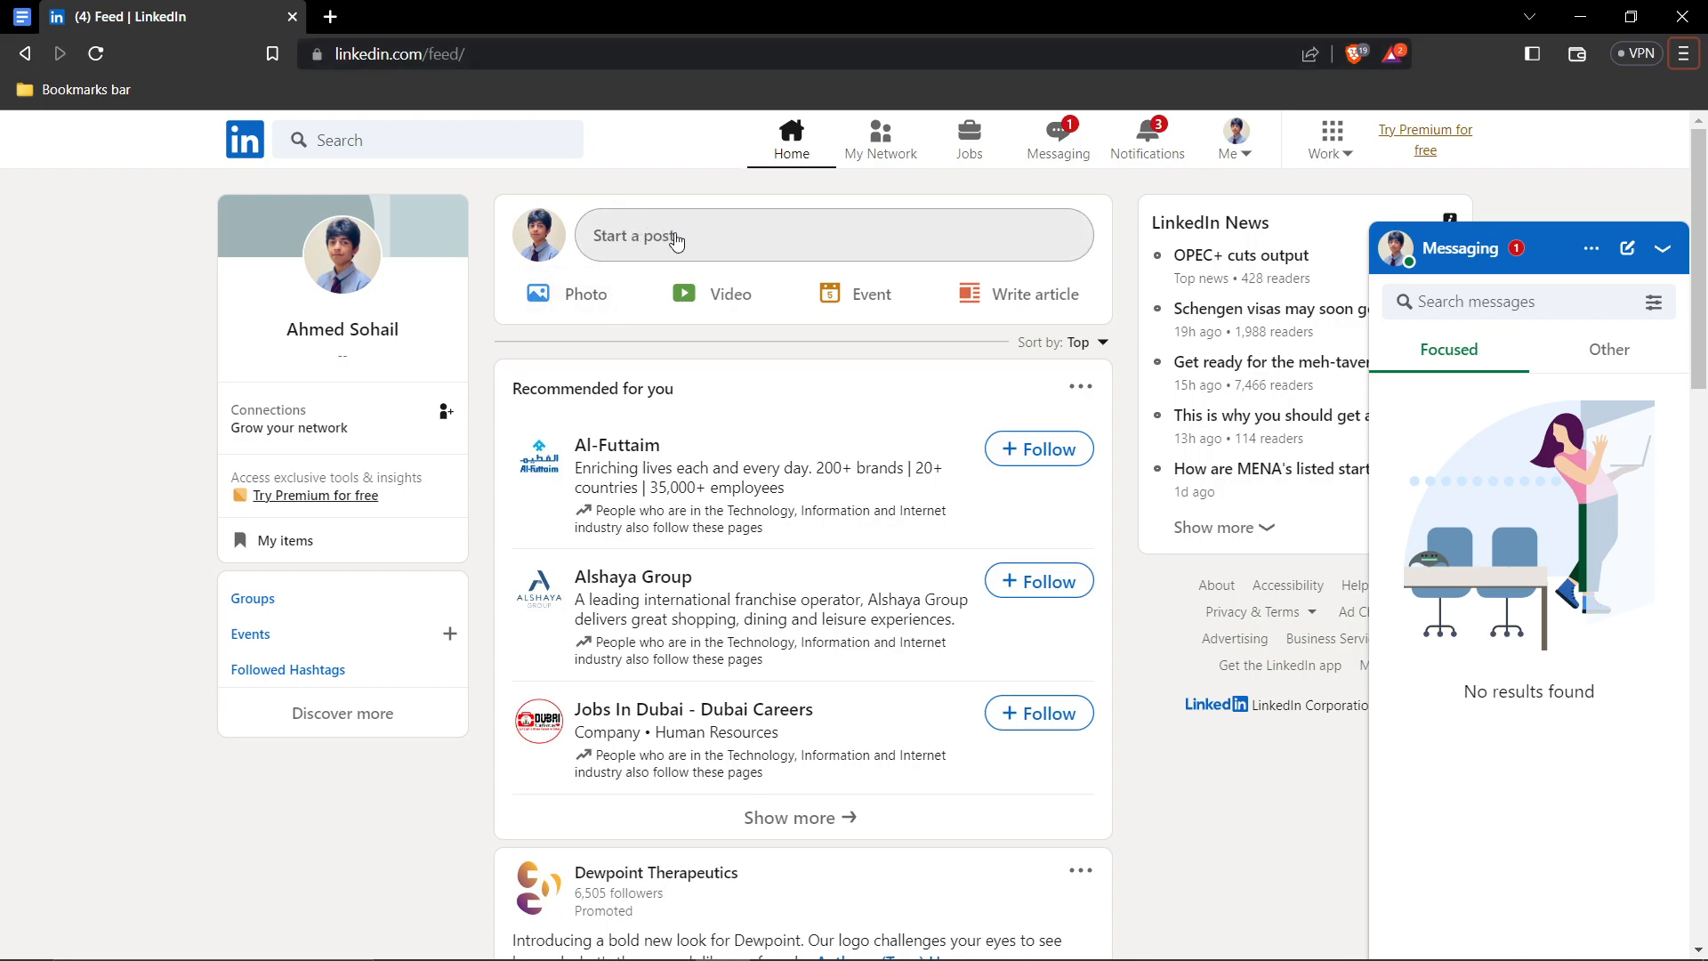
Step: Reach the scheduled posts list from the composer, showing one image post for Wed, Apr 5 at 4:00 AM
{"action": "left_click", "coordinate": [676, 236]}
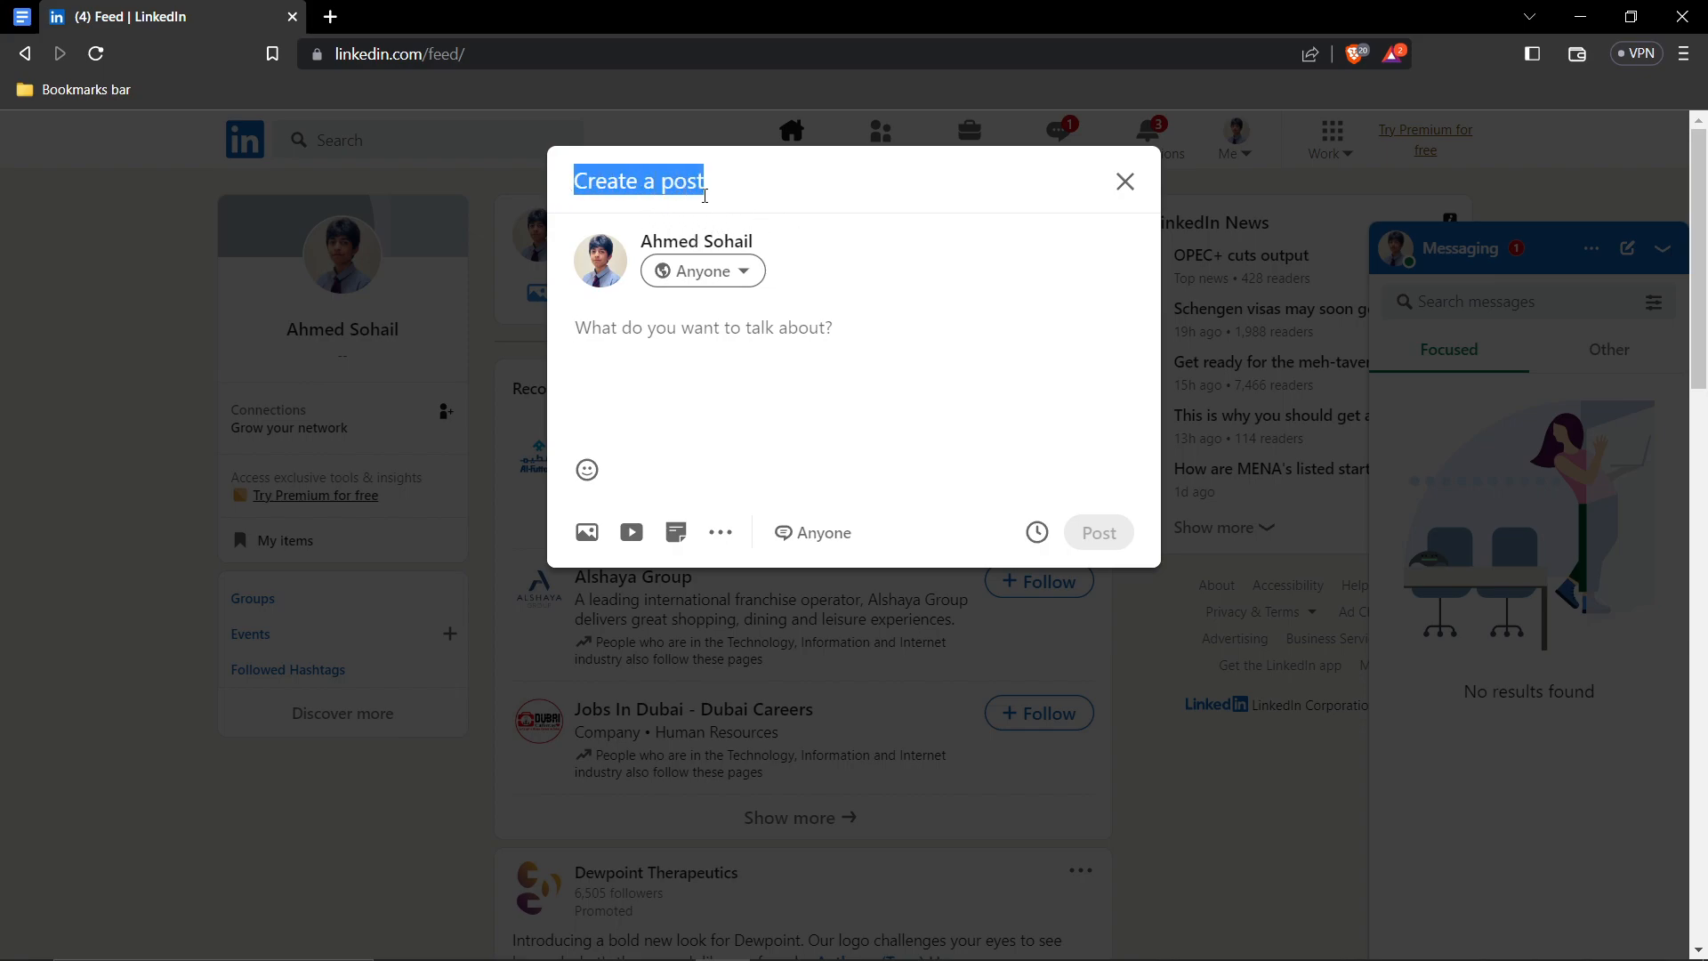
{"action": "mouse_move", "coordinate": [1036, 531]}
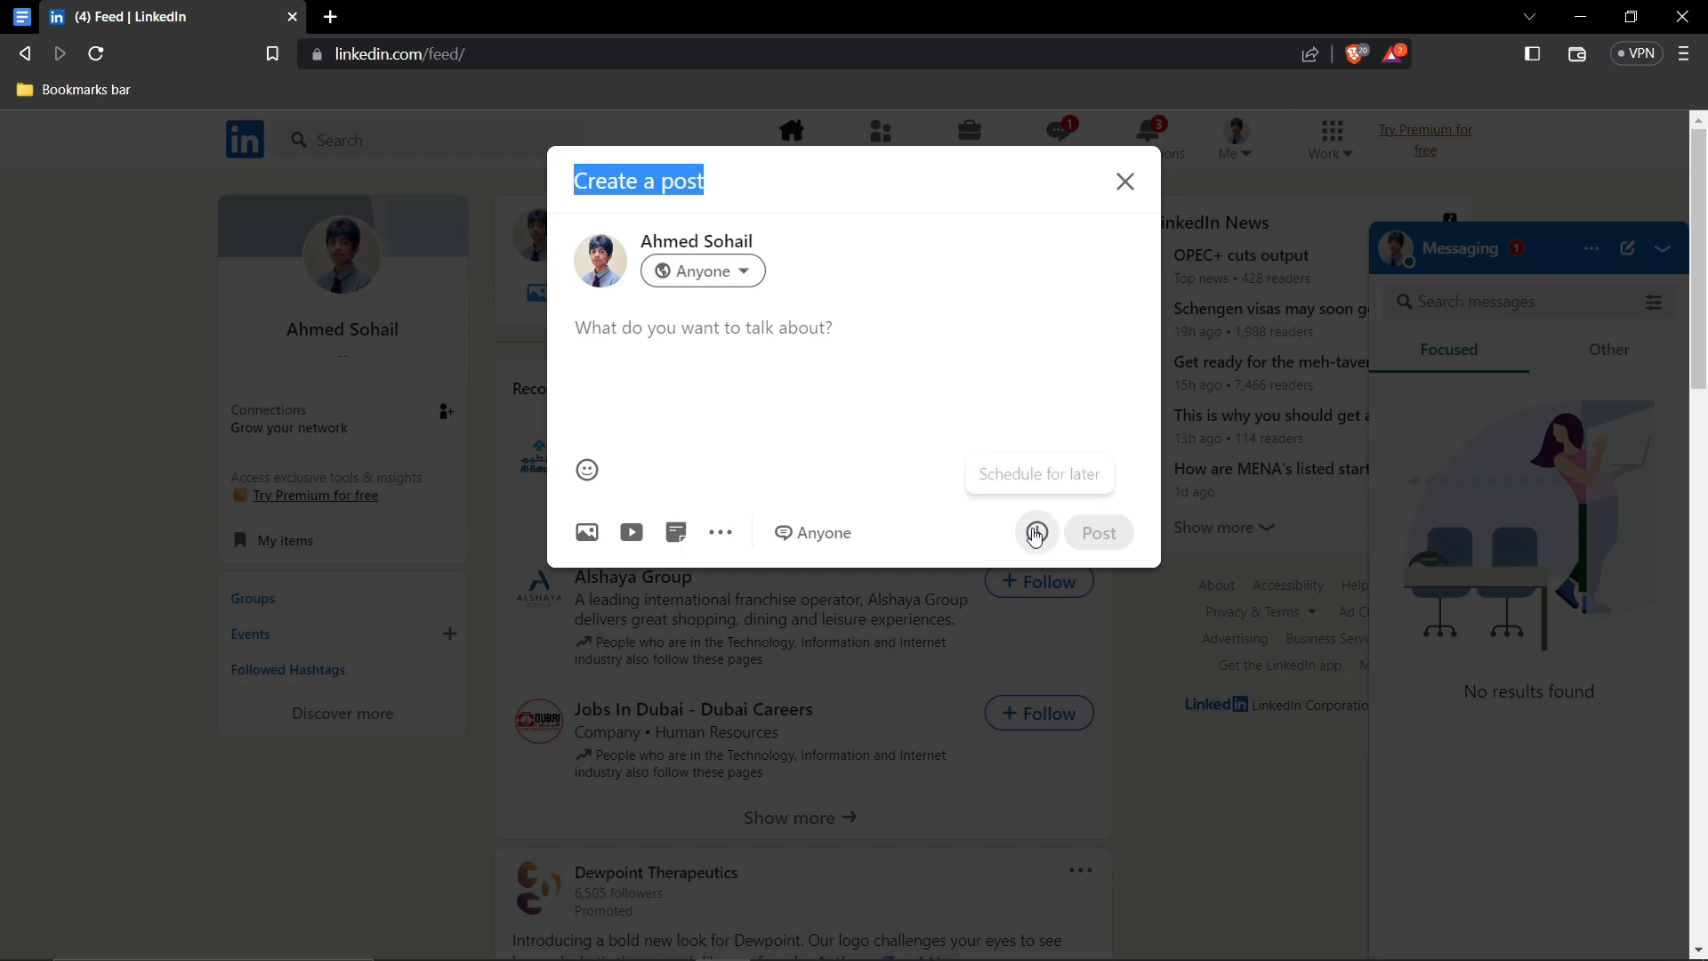
{"action": "left_click", "coordinate": [1035, 532]}
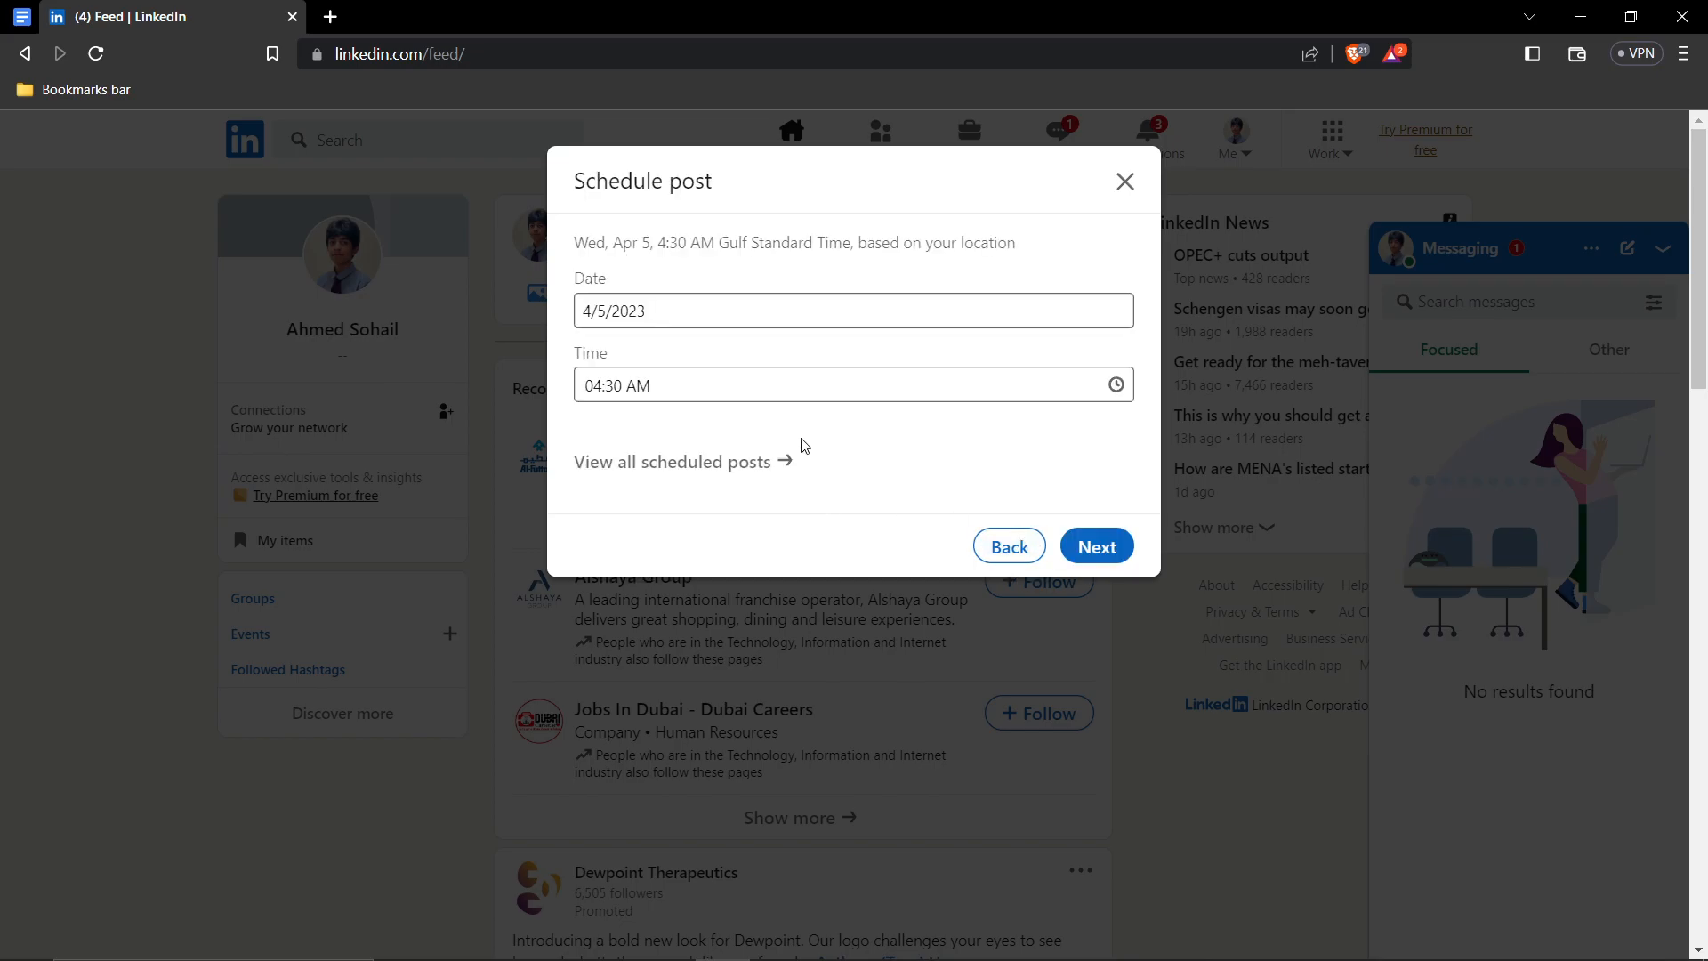
{"action": "mouse_move", "coordinate": [732, 461]}
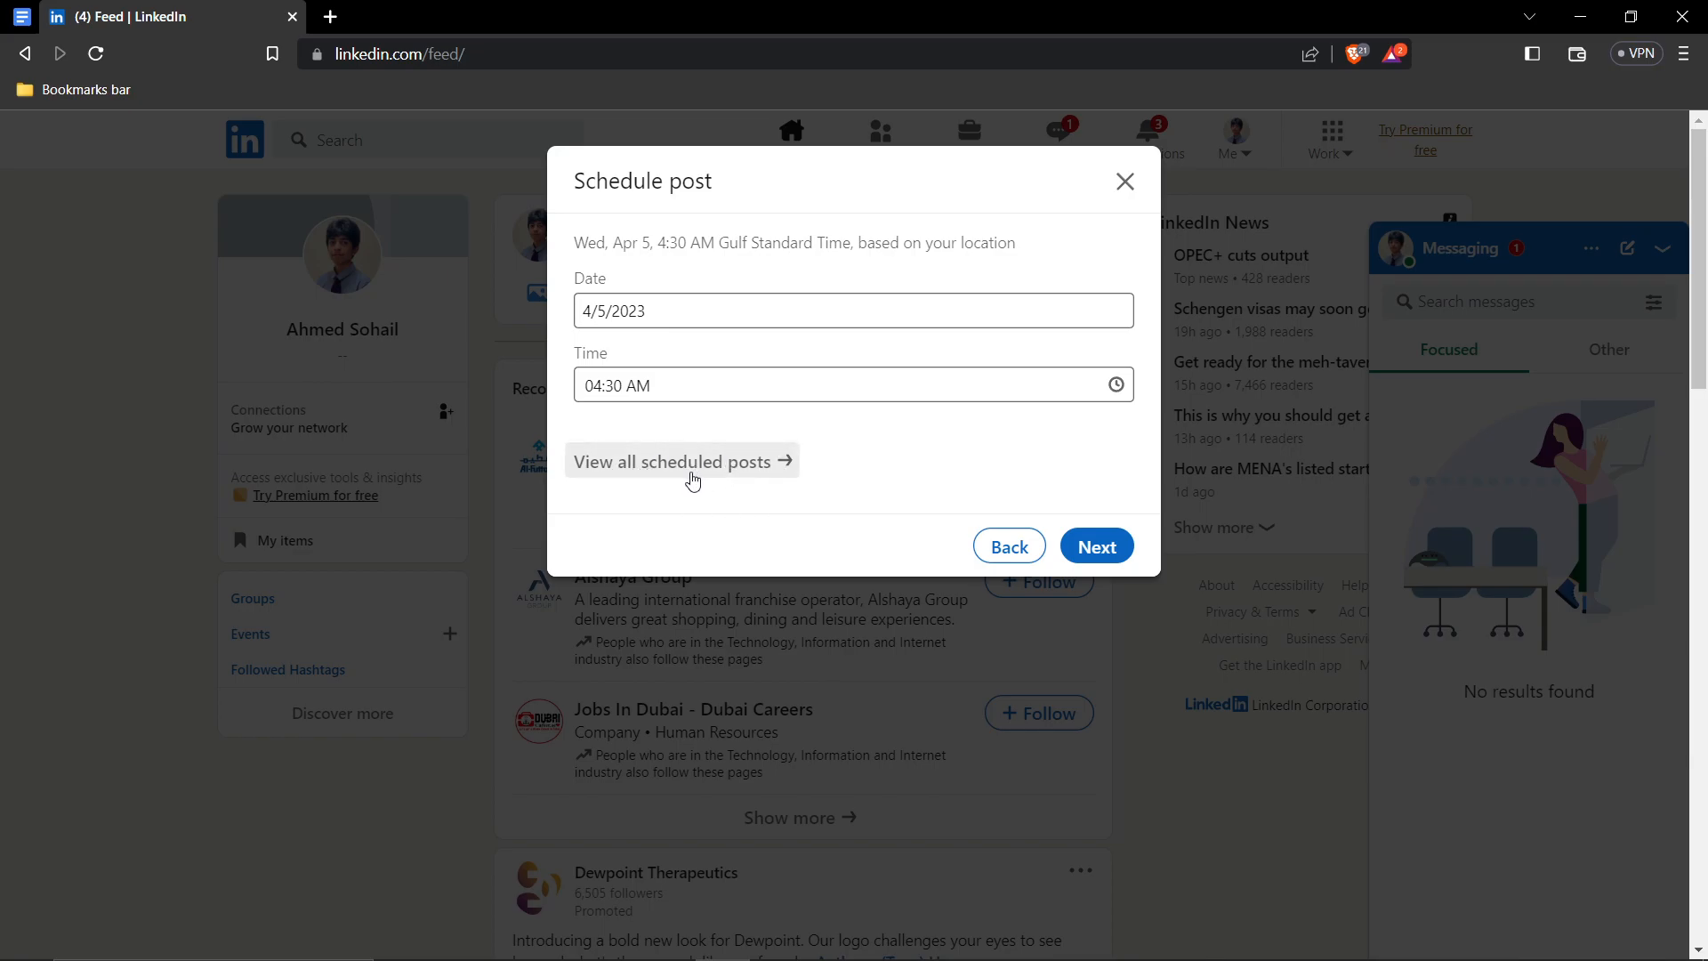
{"action": "mouse_move", "coordinate": [749, 506]}
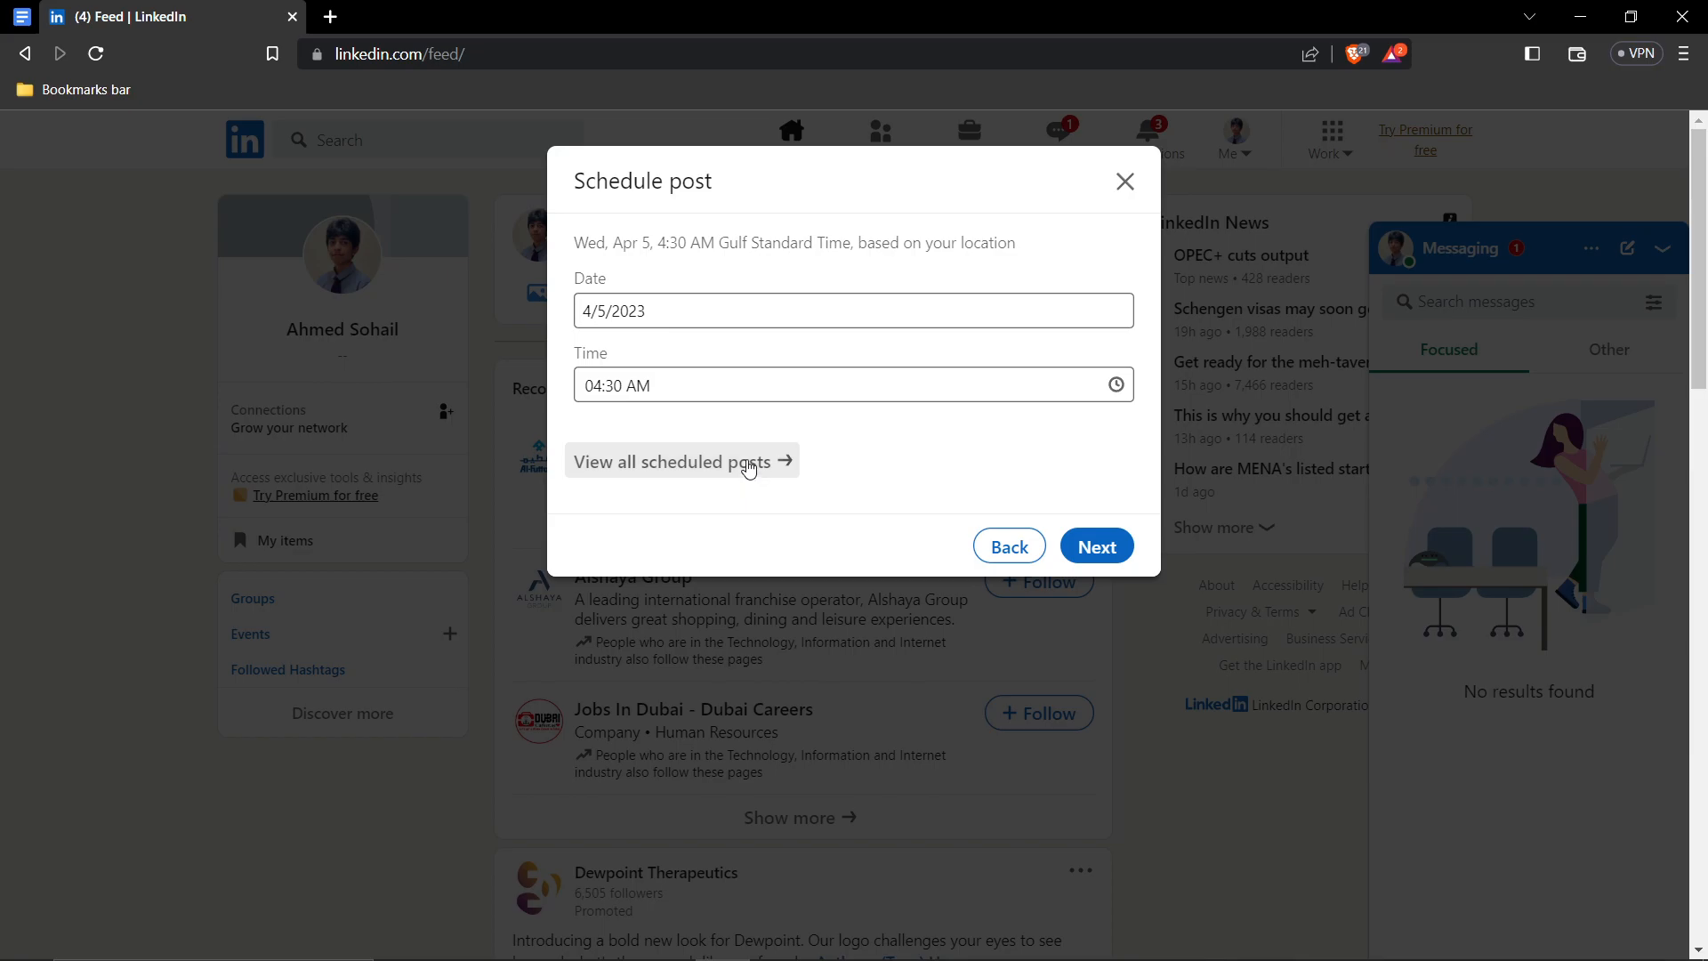
{"action": "left_click", "coordinate": [683, 461]}
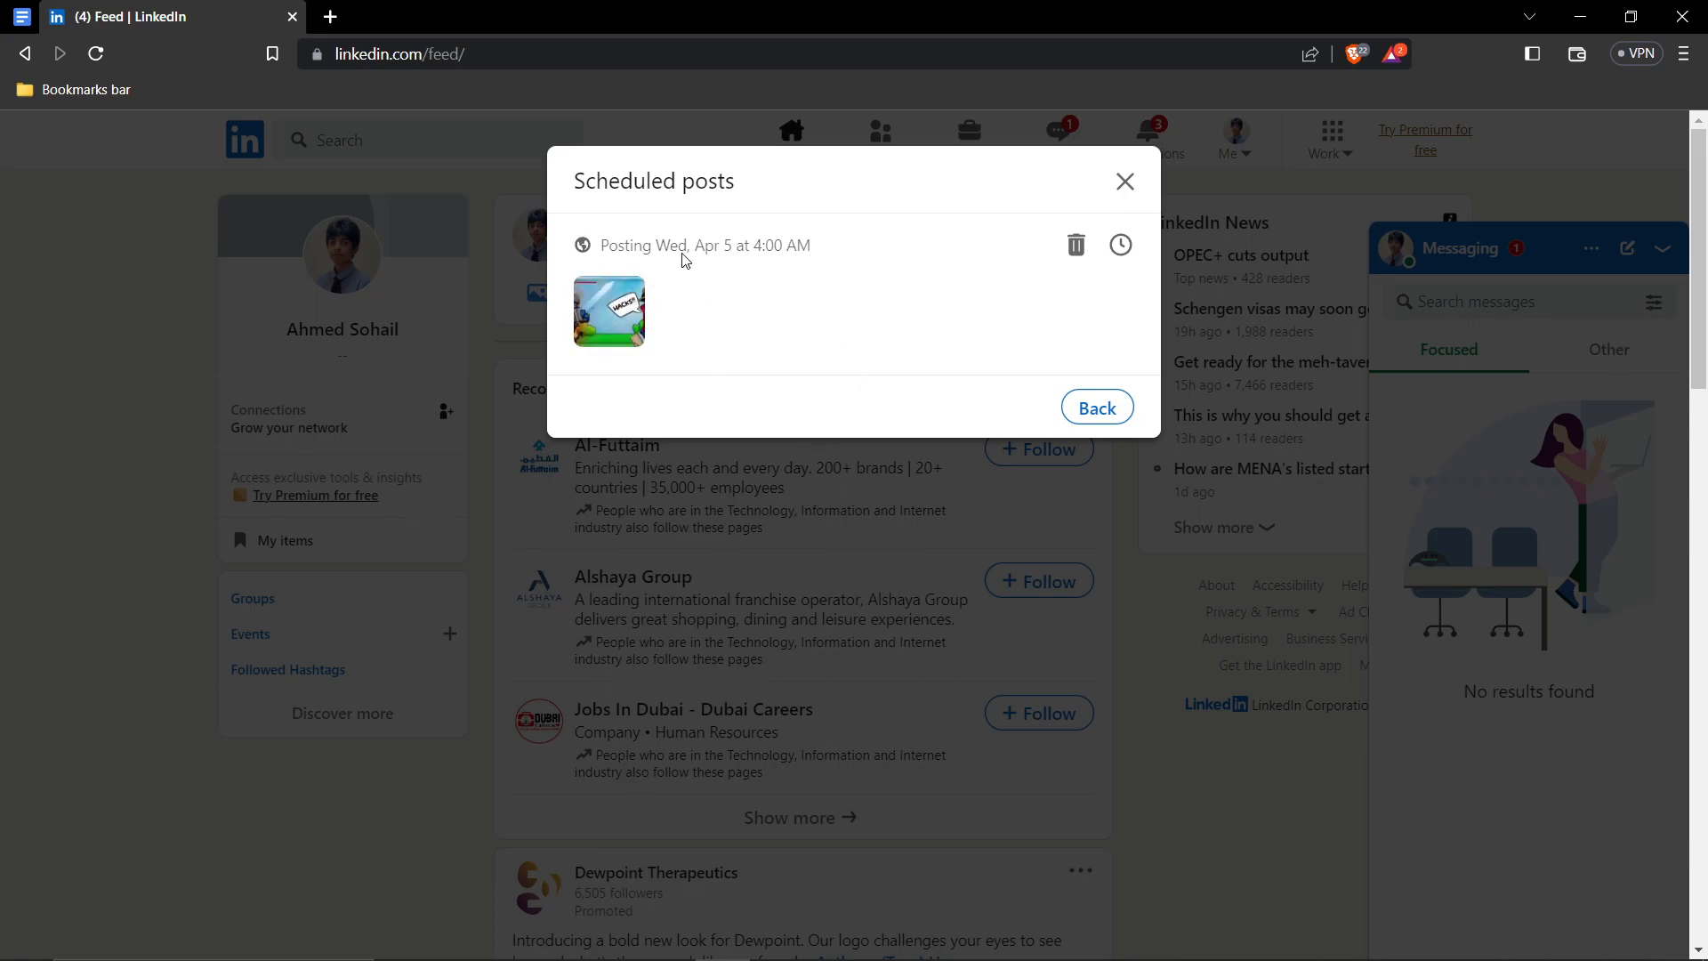
{"action": "mouse_move", "coordinate": [663, 317]}
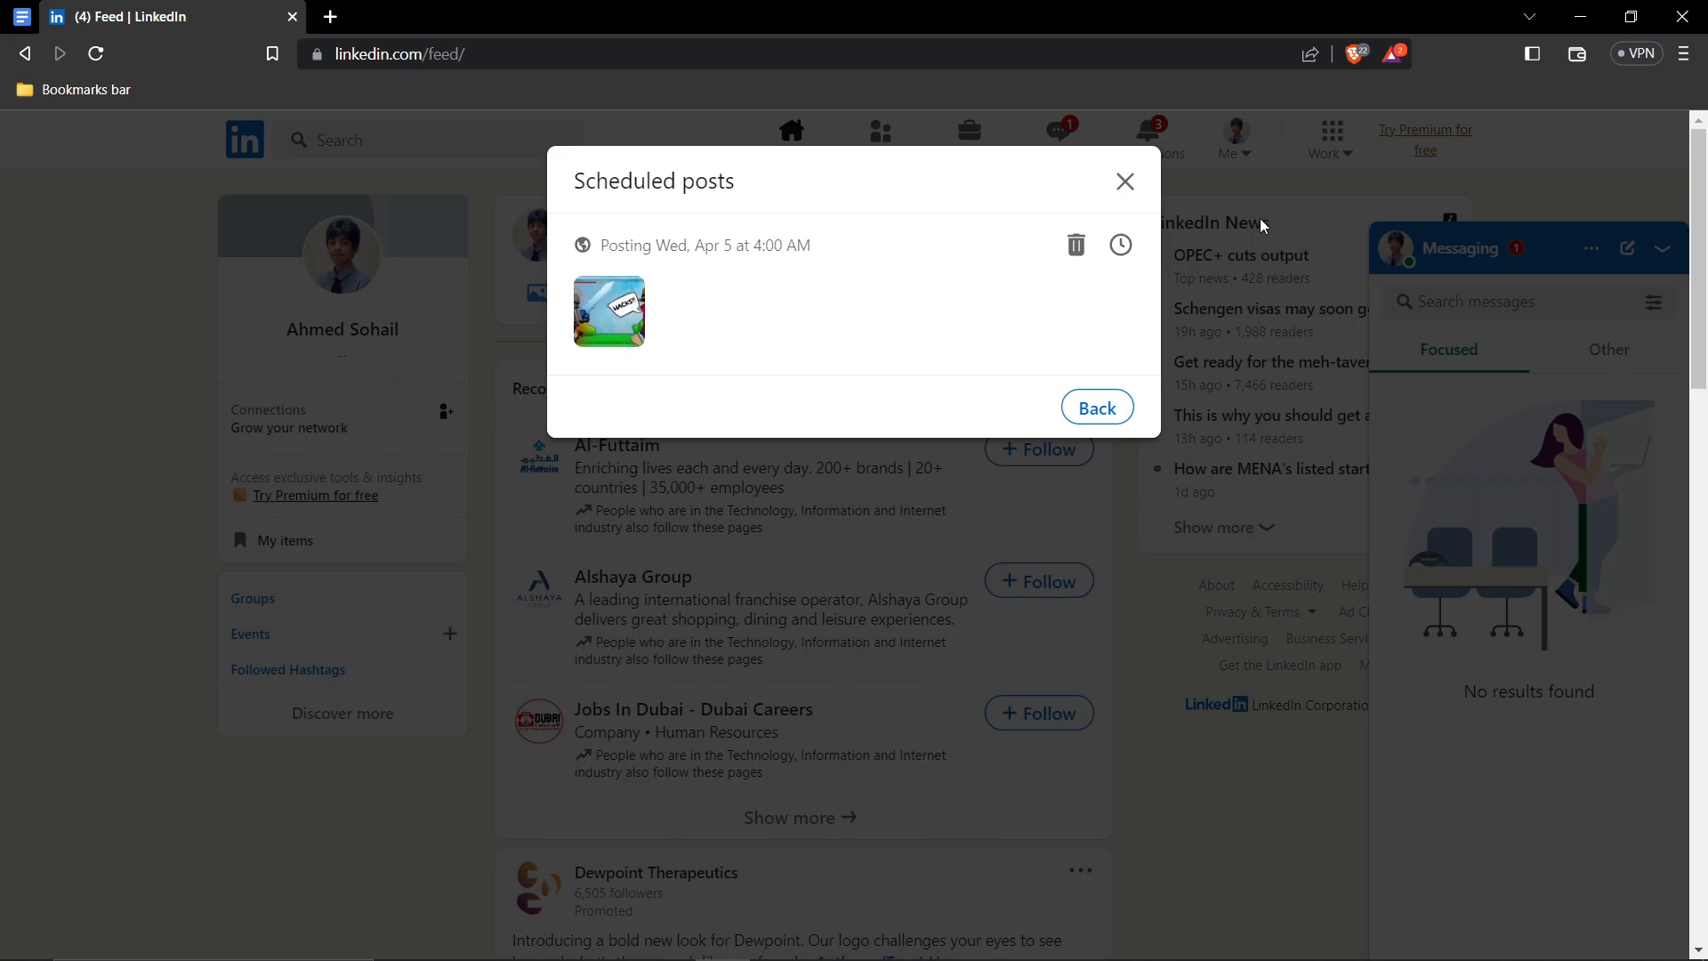
Step: Start deleting the scheduled Apr 5 post so its deletion confirmation appears
{"action": "left_click", "coordinate": [1076, 244]}
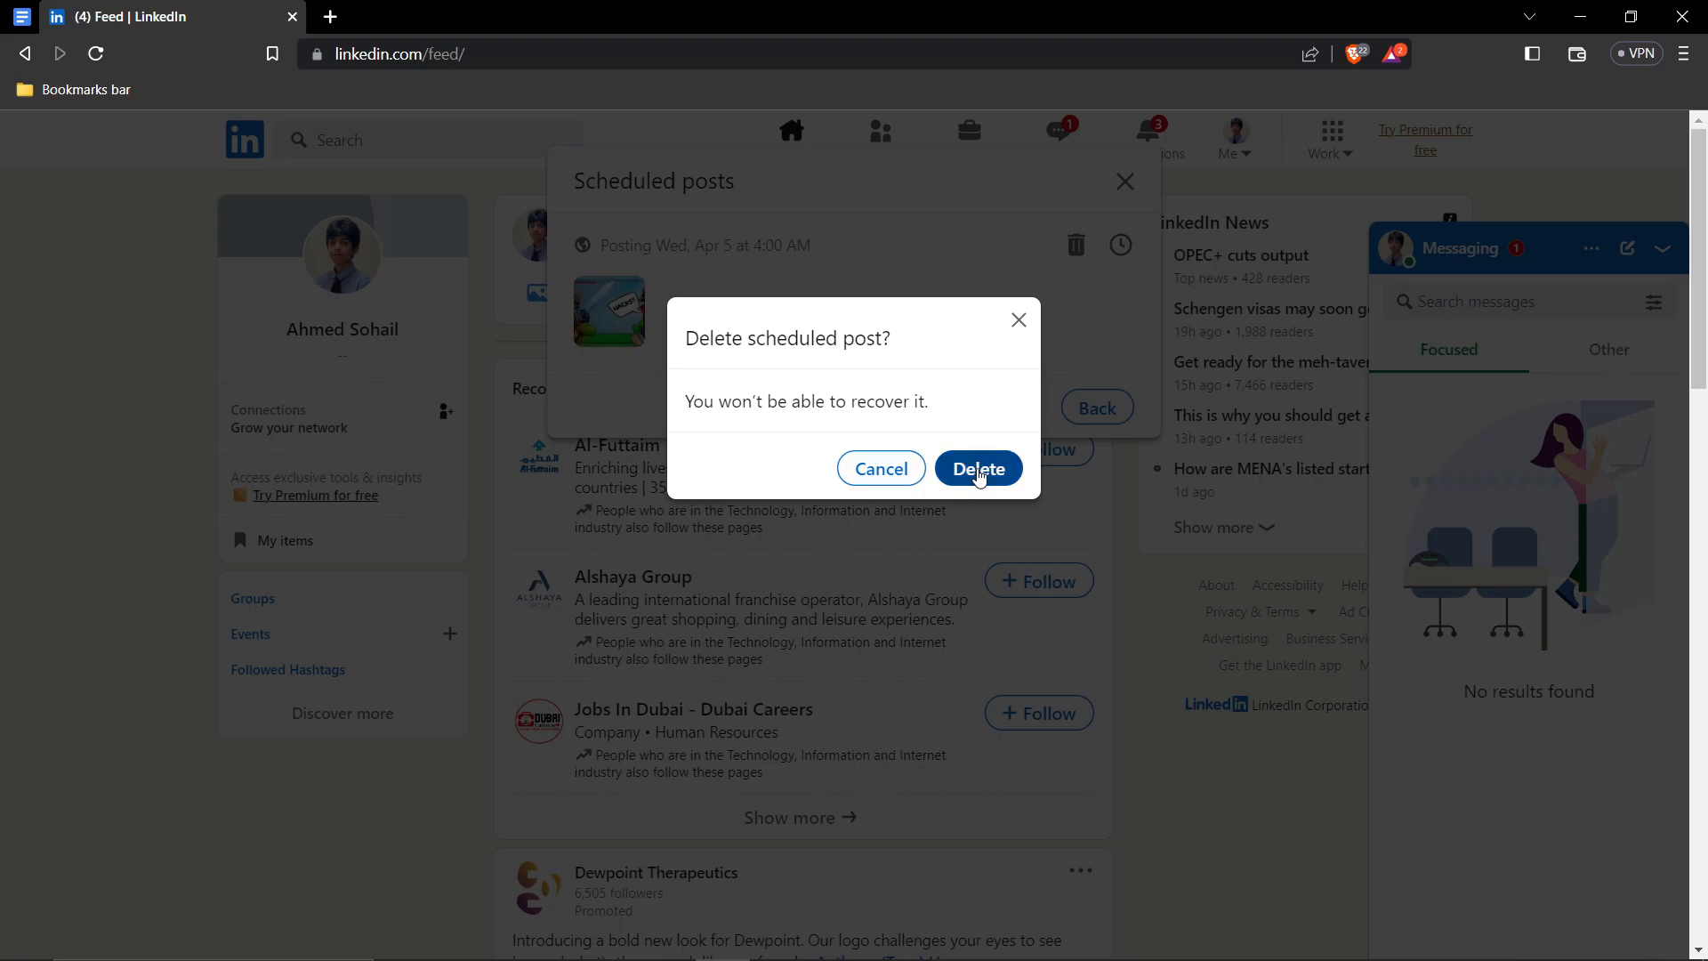
Step: Confirm deleting the Apr 5 post, leaving none scheduled, and return to the scheduling form
{"action": "left_click", "coordinate": [978, 468]}
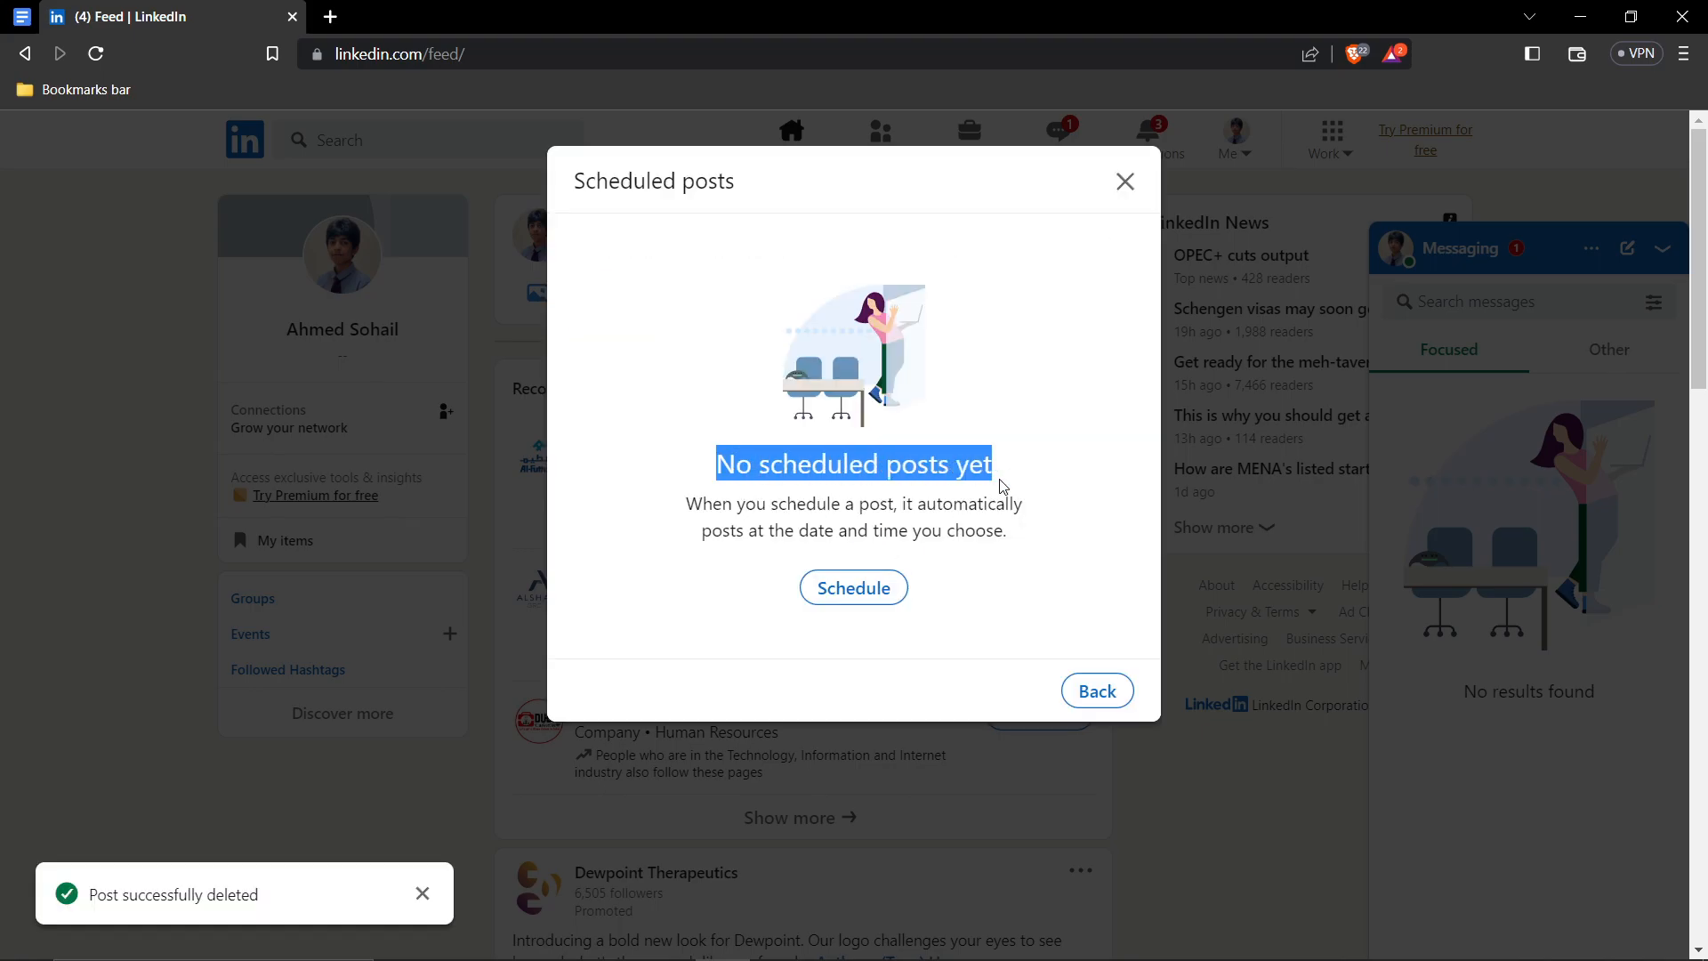
{"action": "left_click", "coordinate": [853, 587]}
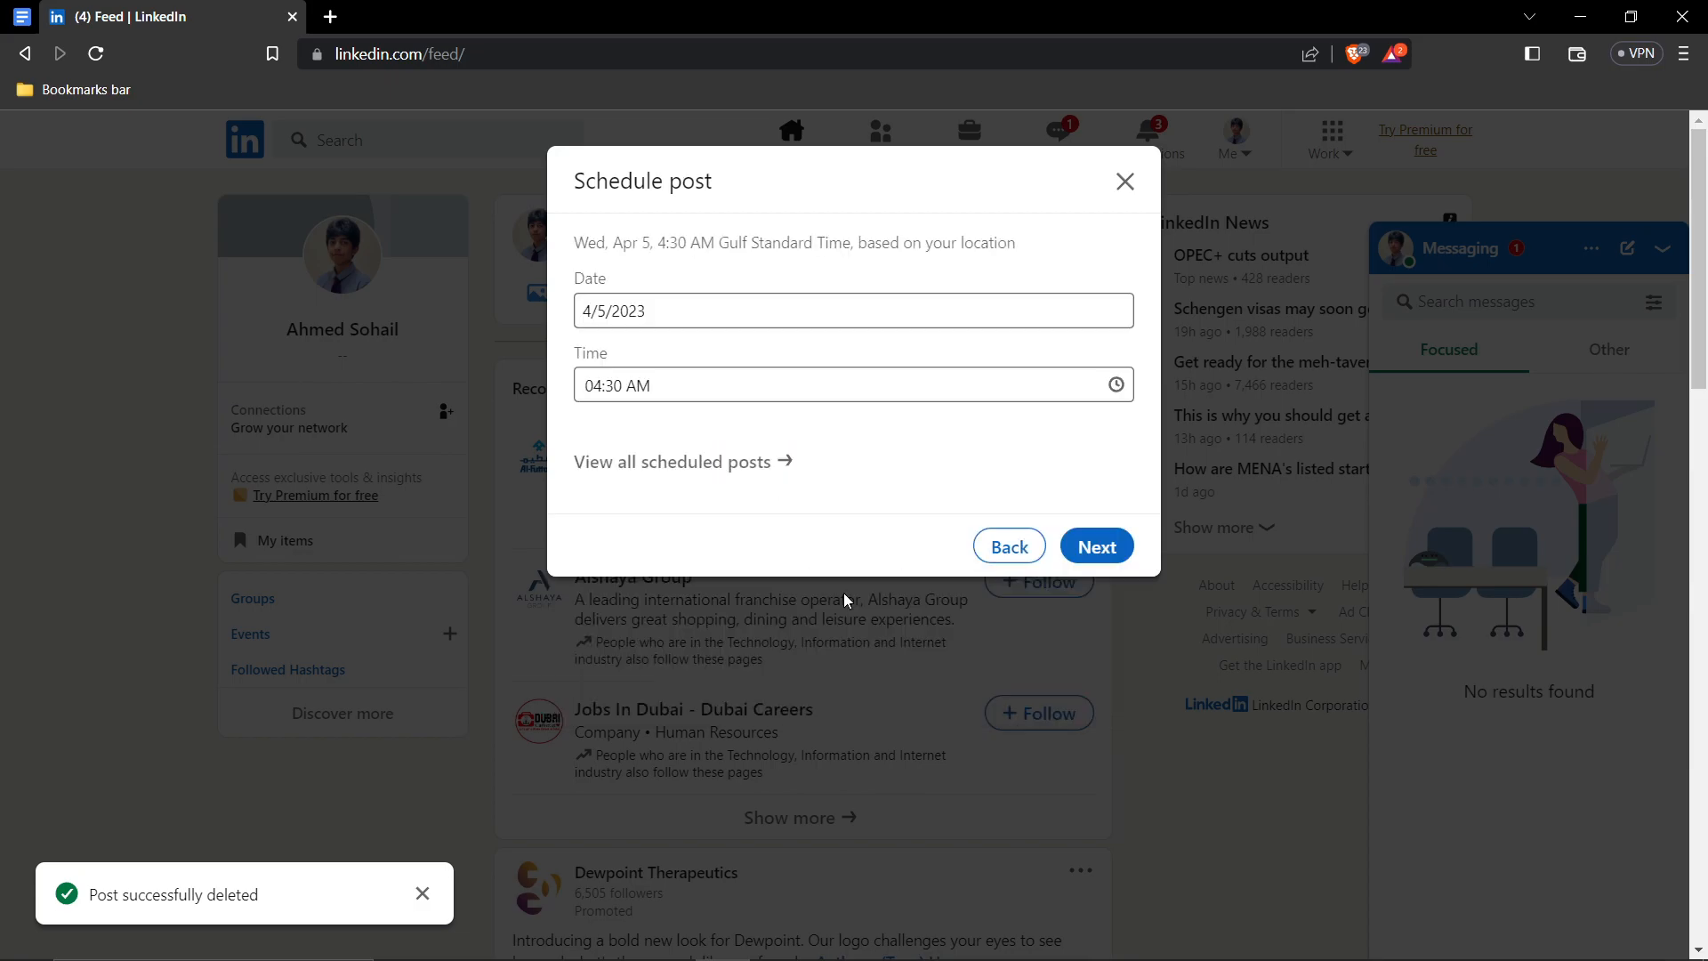
{"action": "mouse_move", "coordinate": [841, 537]}
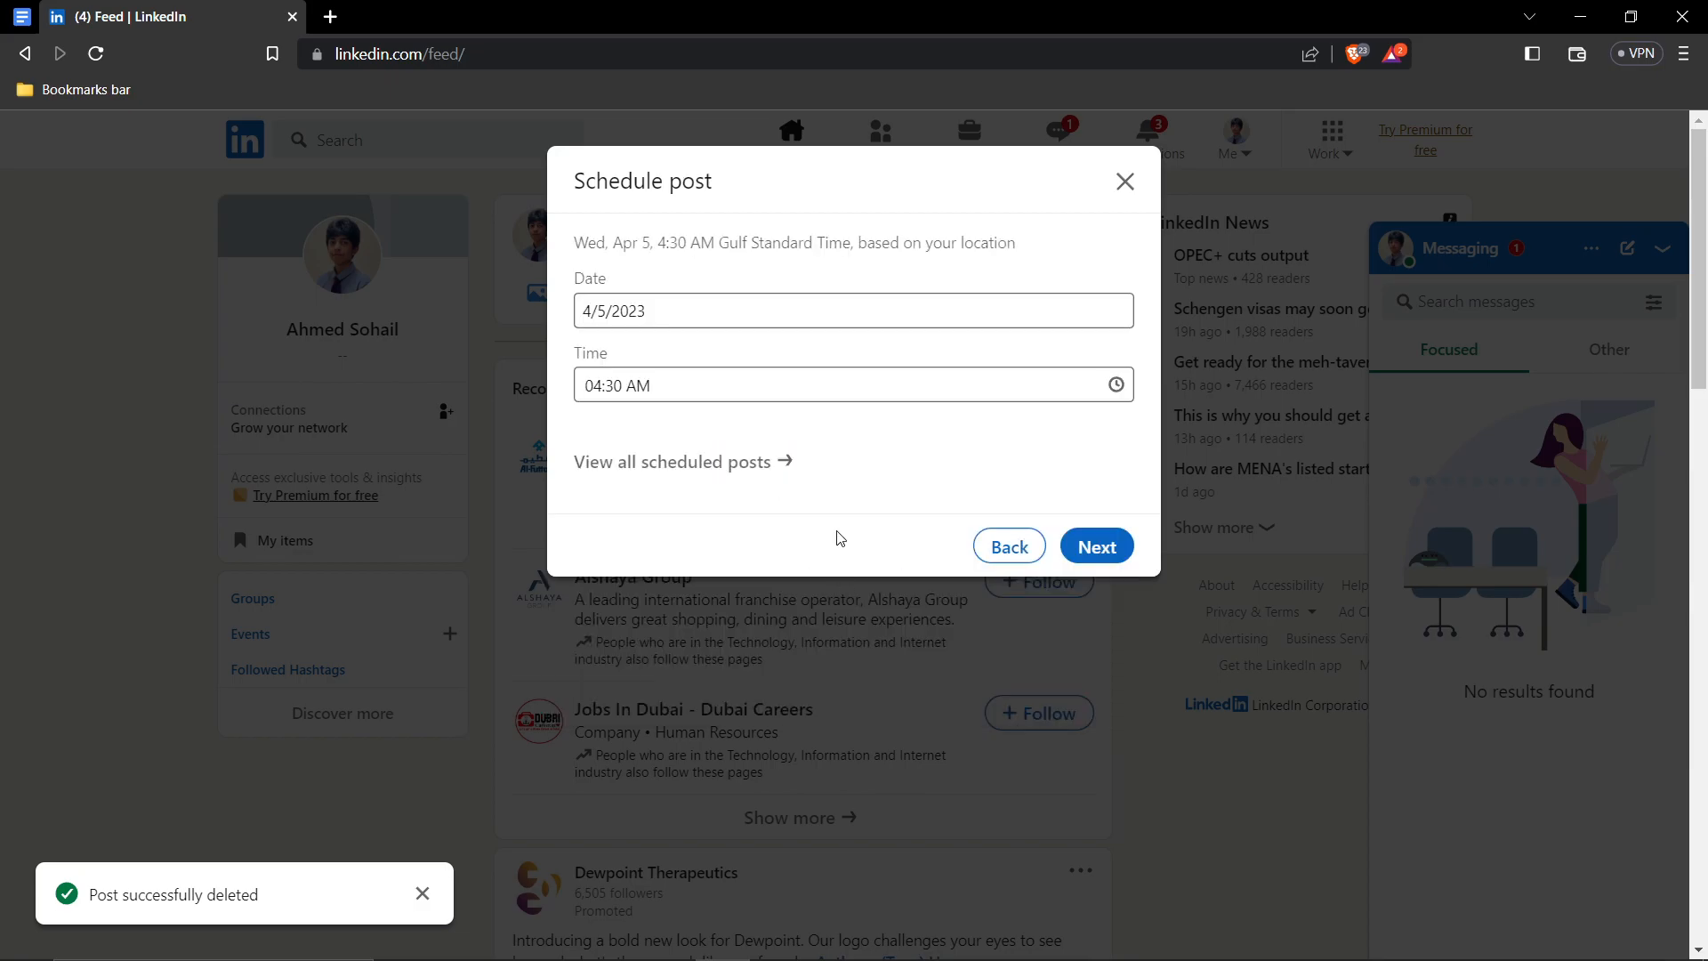
{"action": "mouse_move", "coordinate": [1392, 861]}
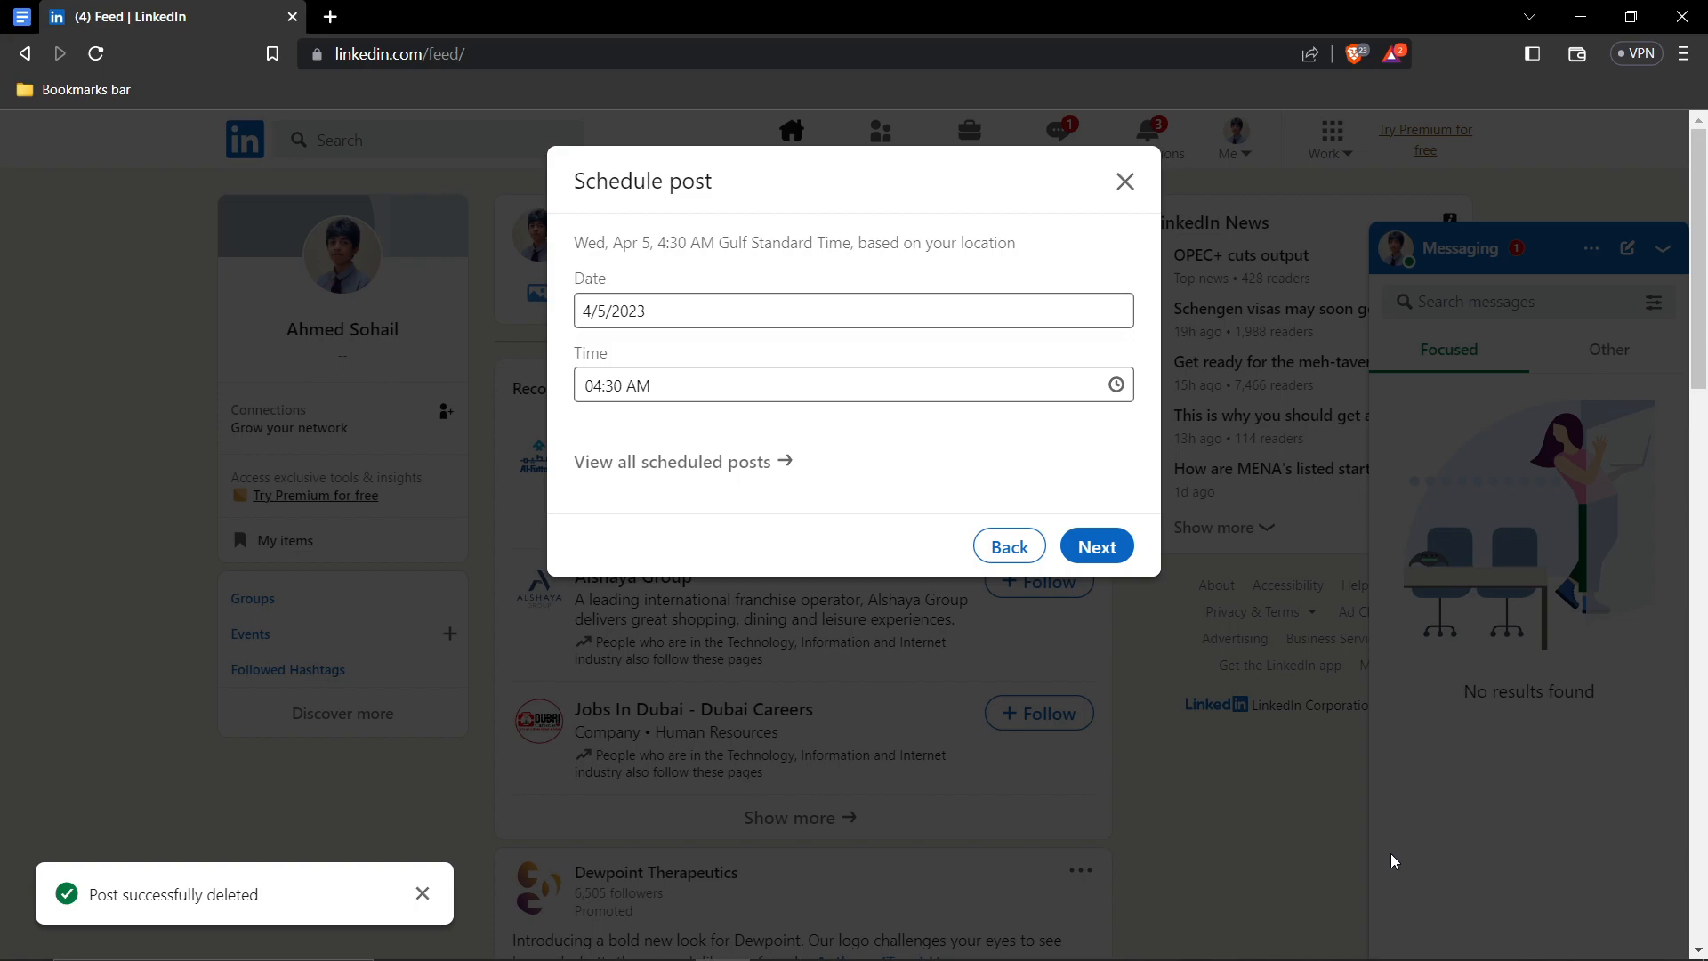
{"action": "mouse_move", "coordinate": [1642, 938]}
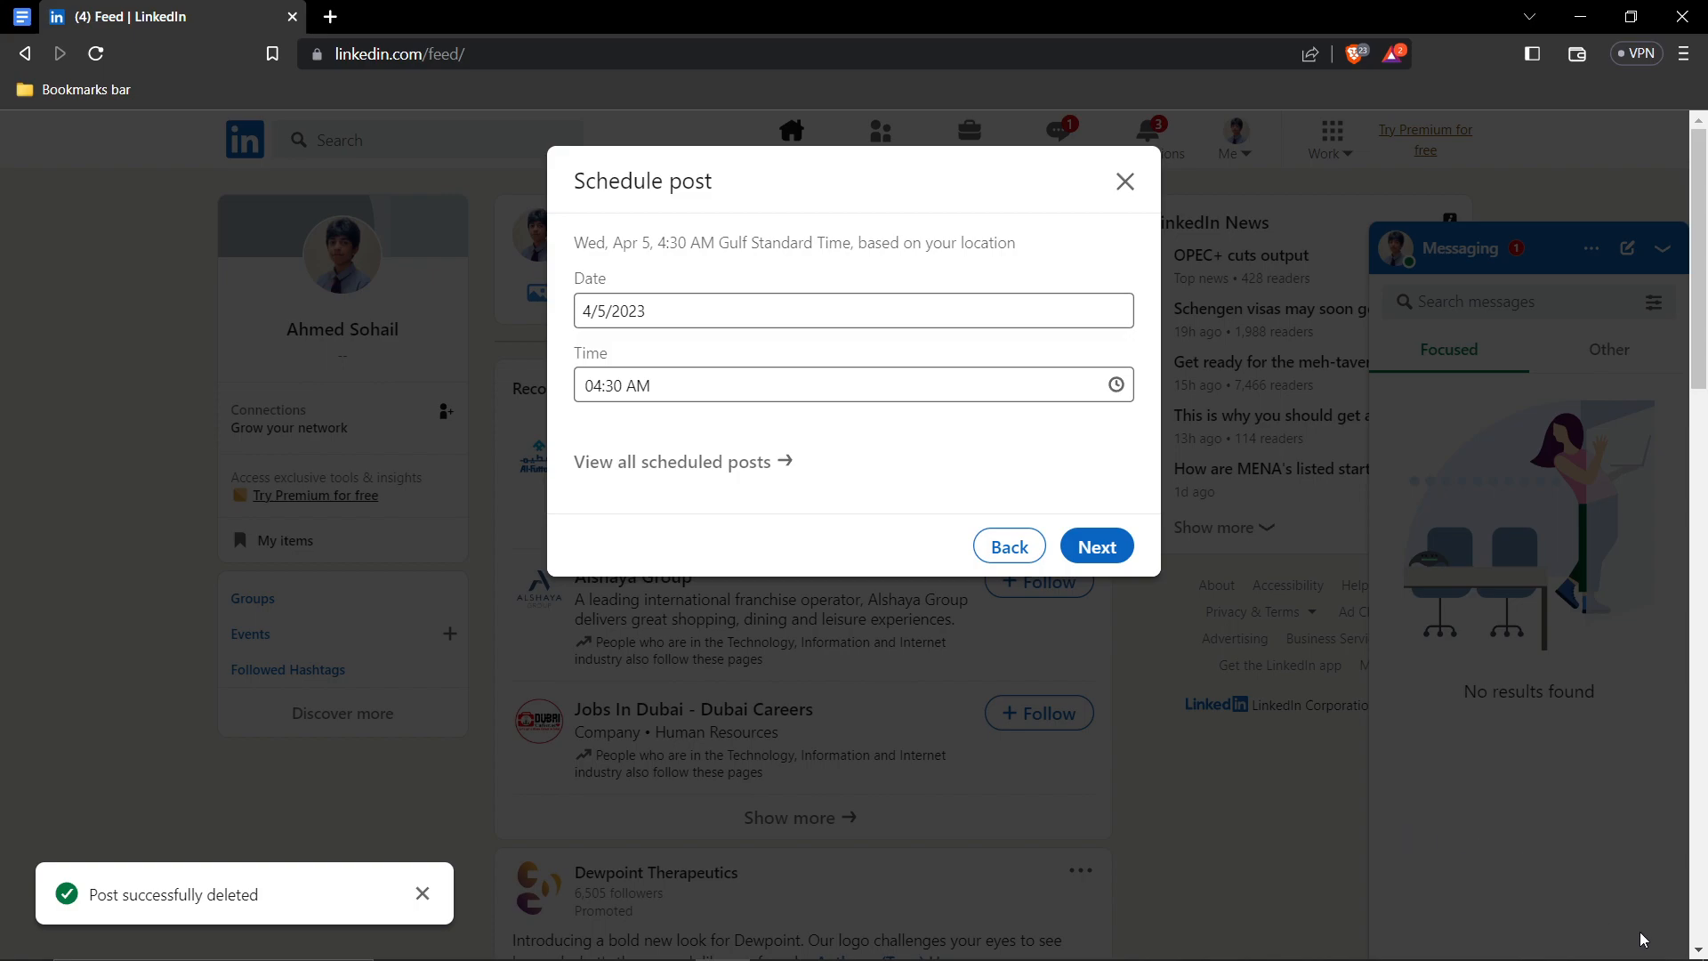